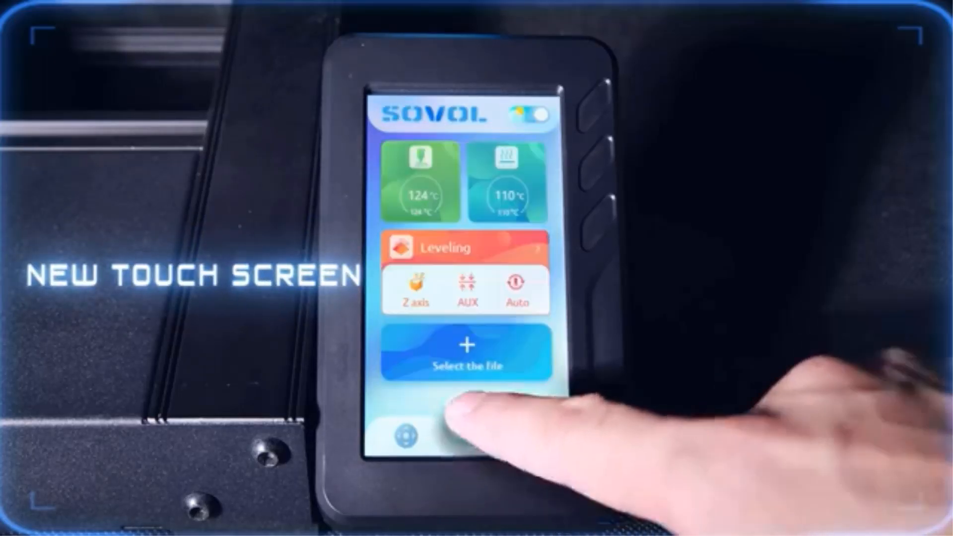
pyautogui.click(528, 114)
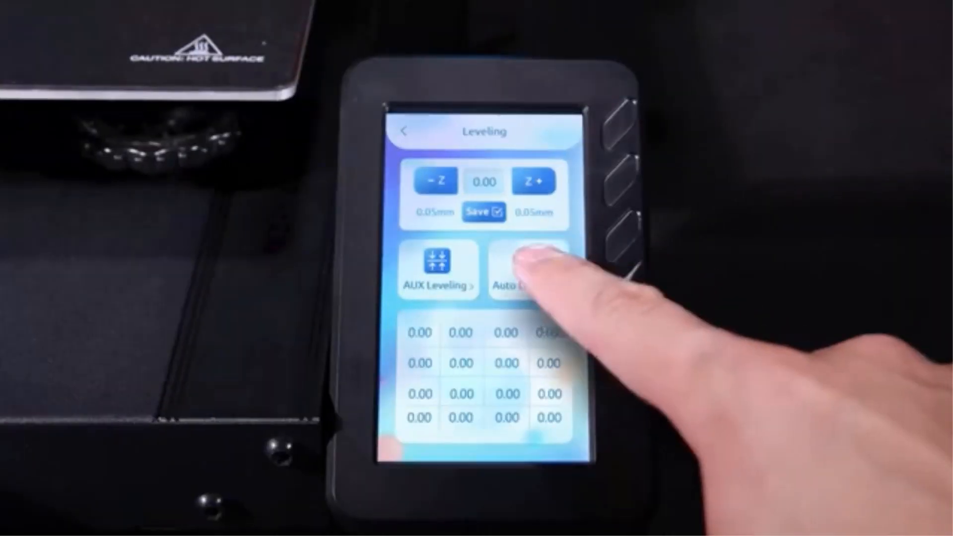
pyautogui.click(523, 270)
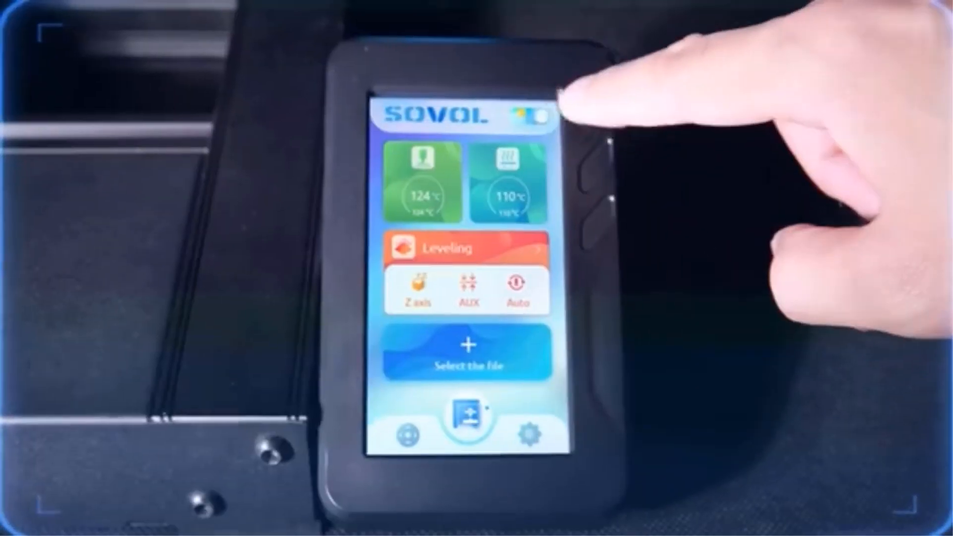
pyautogui.click(532, 116)
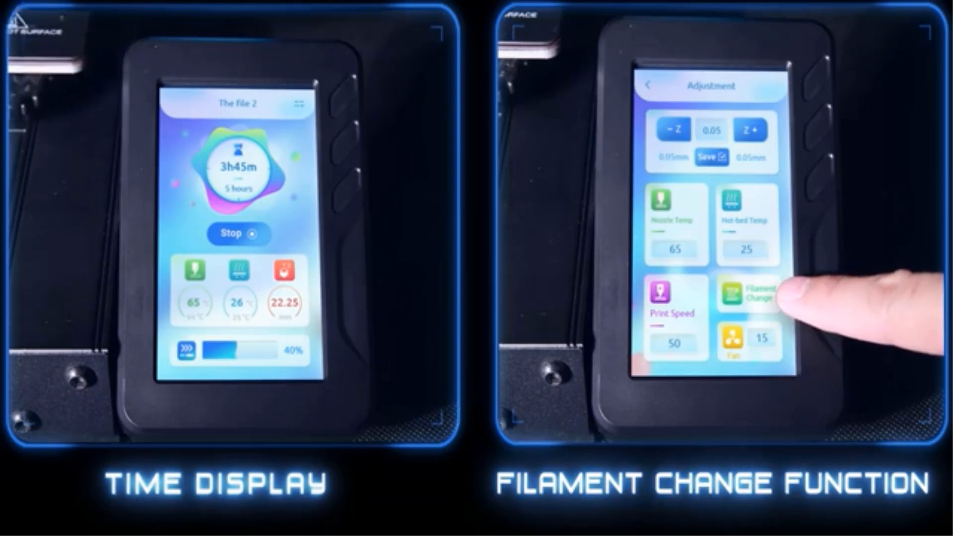
pyautogui.click(751, 295)
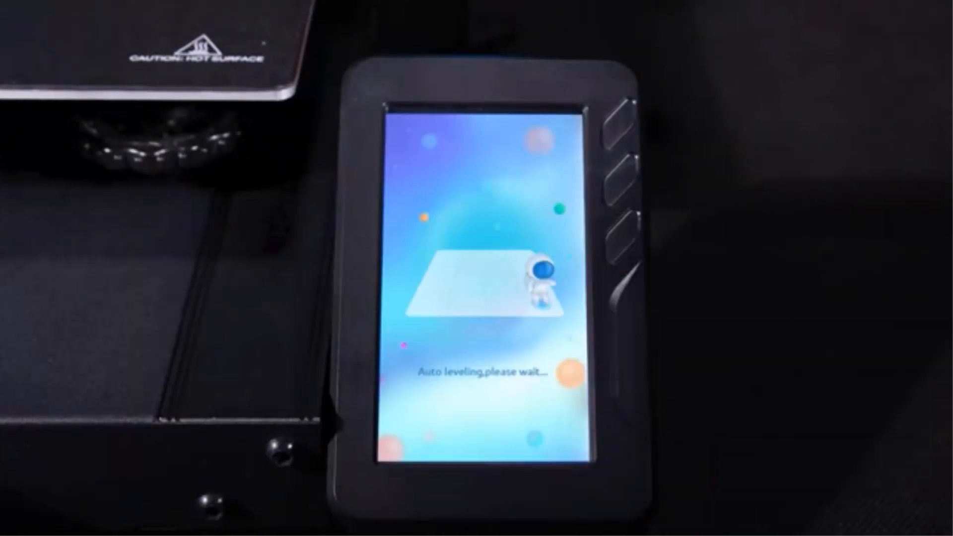